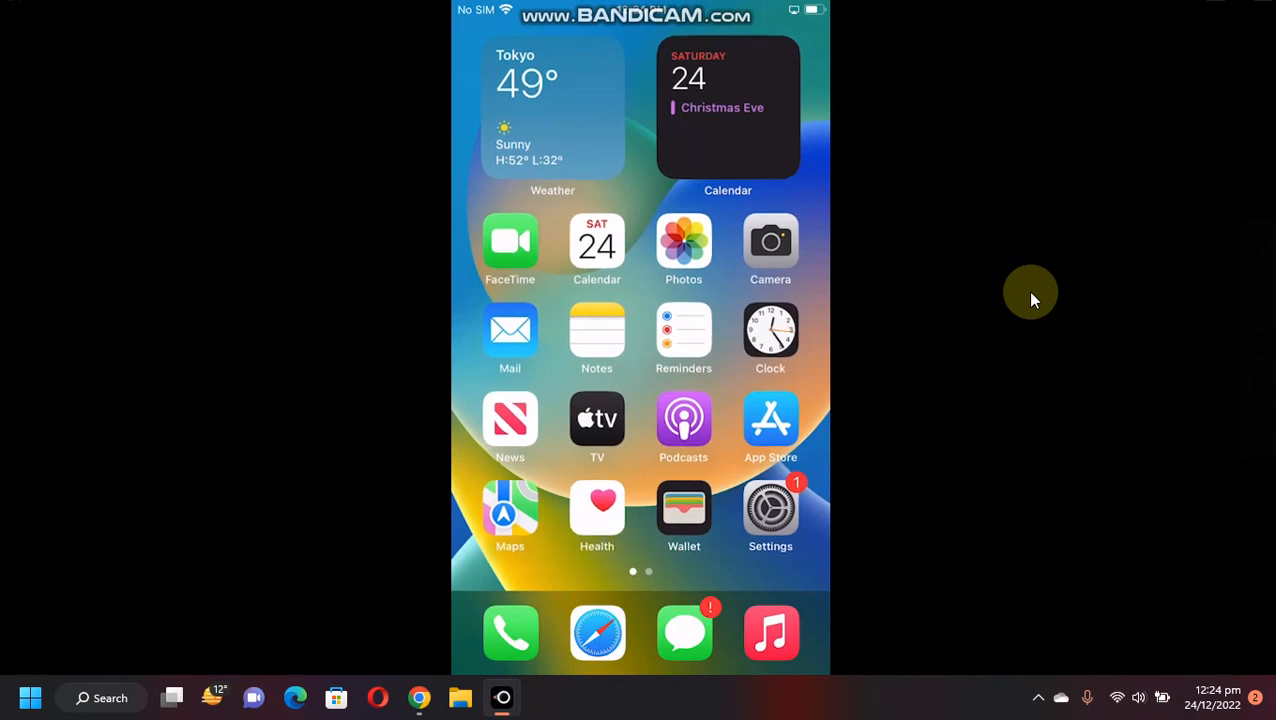
Step: Launch Sileo from the home screen onto its Sources page
scroll("left", 3)
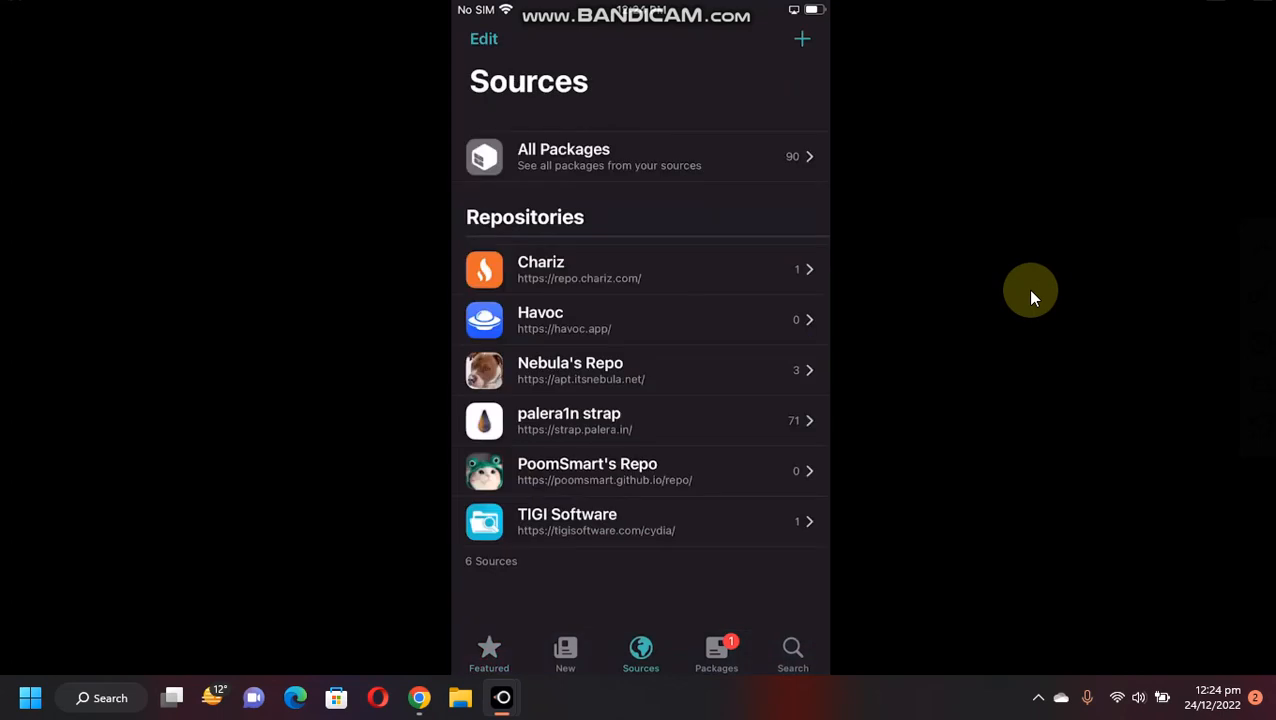
mouse_move(532, 330)
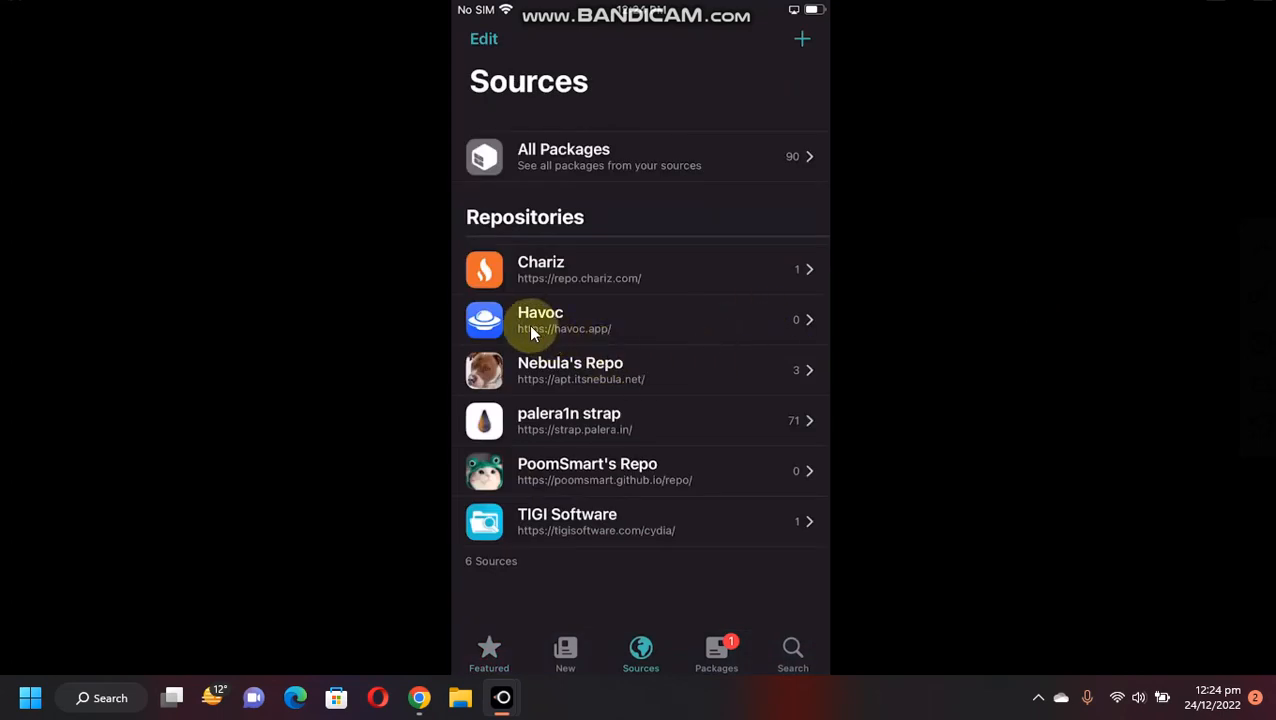
mouse_move(644, 336)
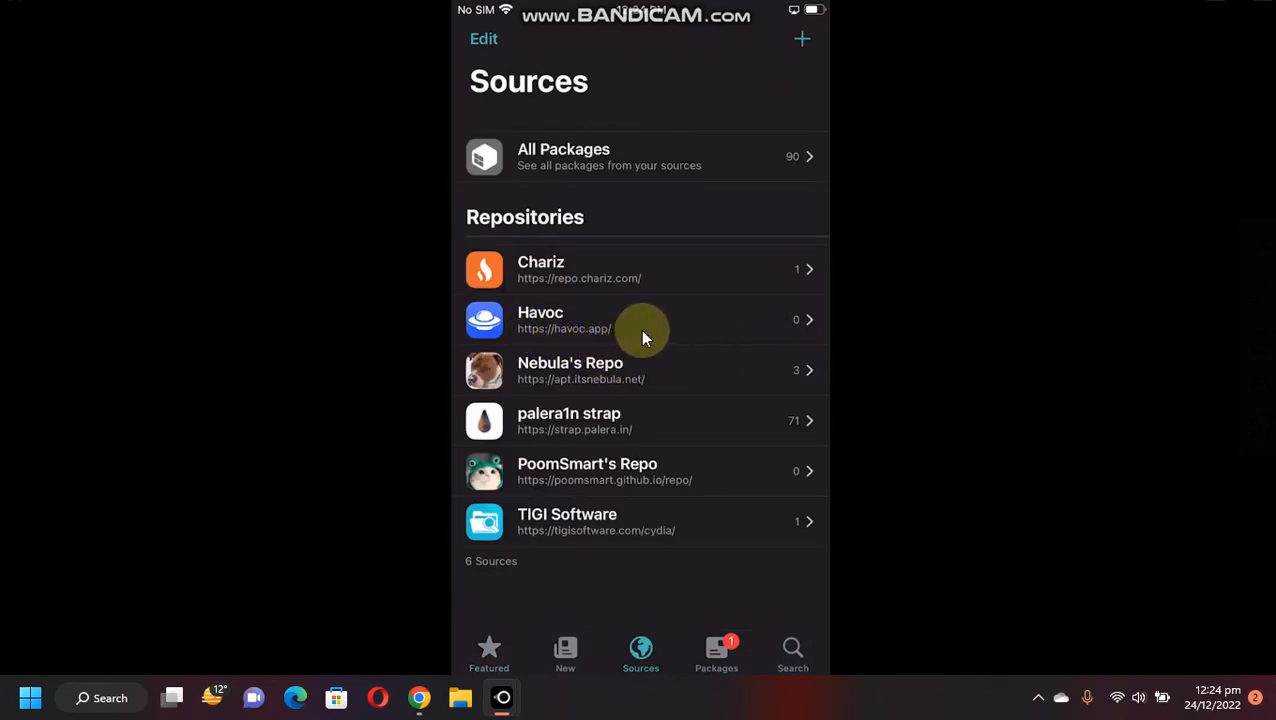
mouse_move(902, 324)
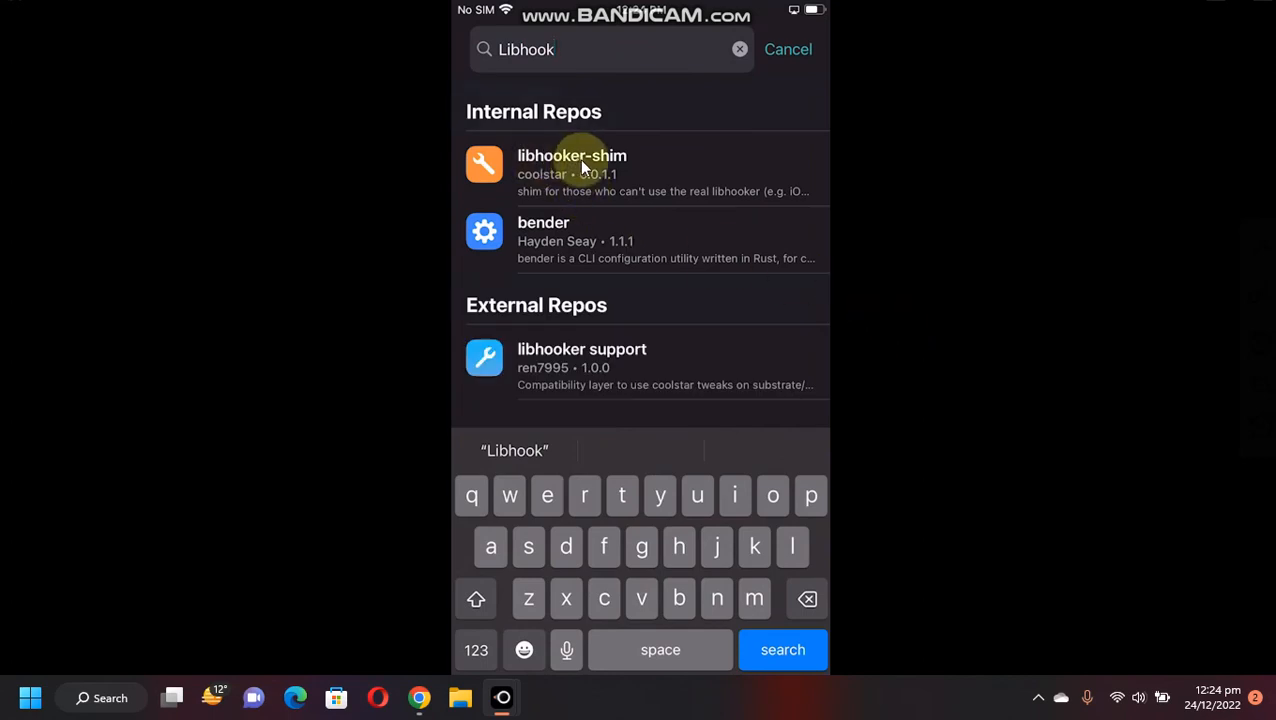
Step: Get the libhooker-shim package from its details page in the search results
left_click(572, 168)
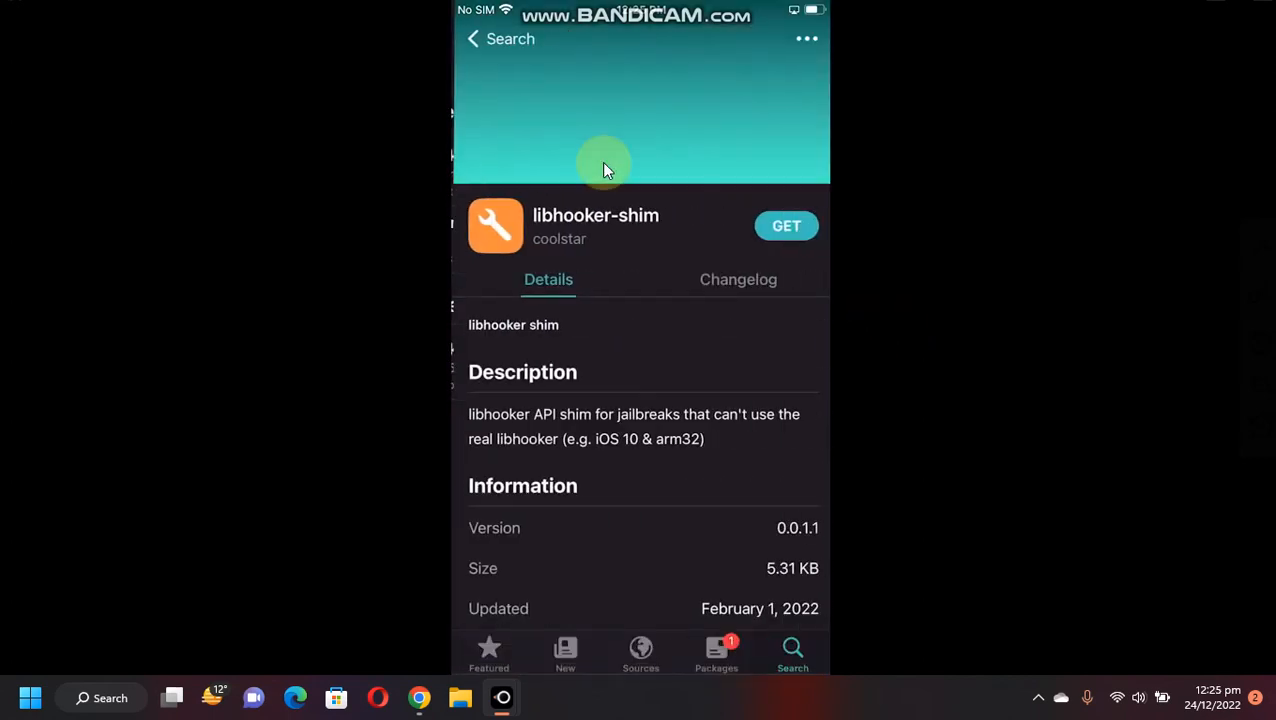
left_click(640, 650)
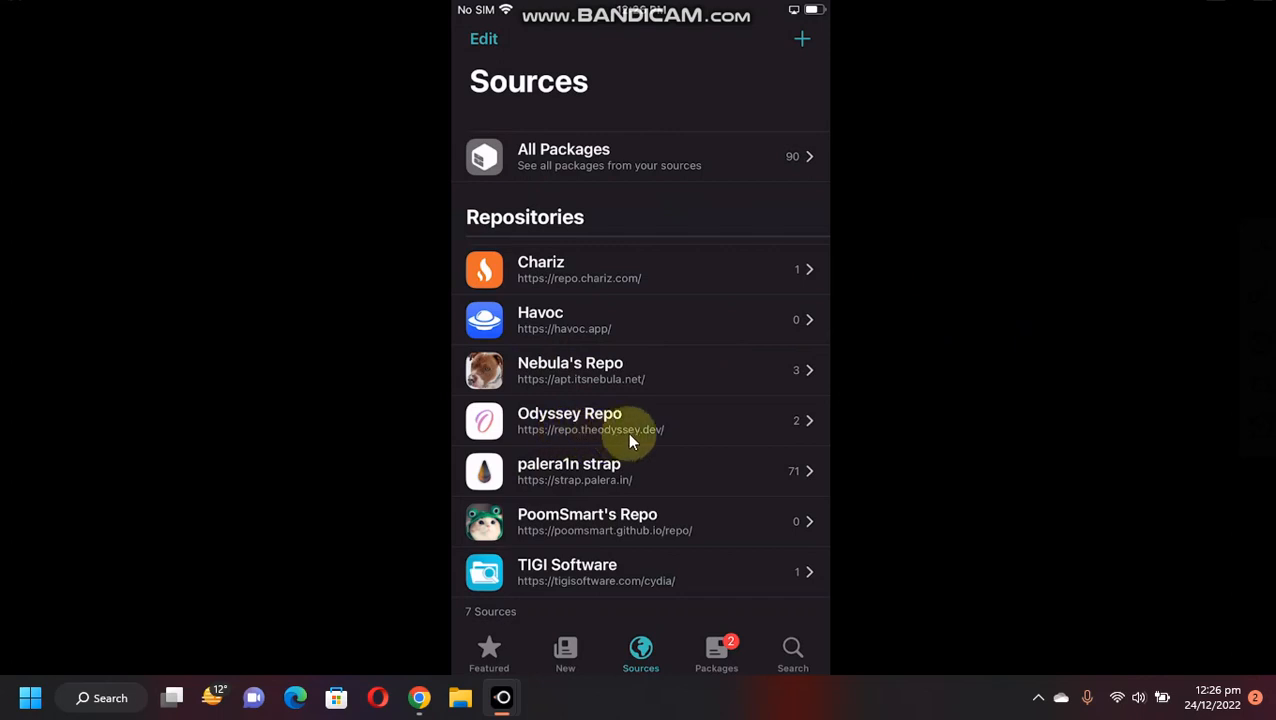
Step: Search the packages for 'Rock' to find RocketBootstrap from the Odyssey Repo
left_click(640, 420)
type("R")
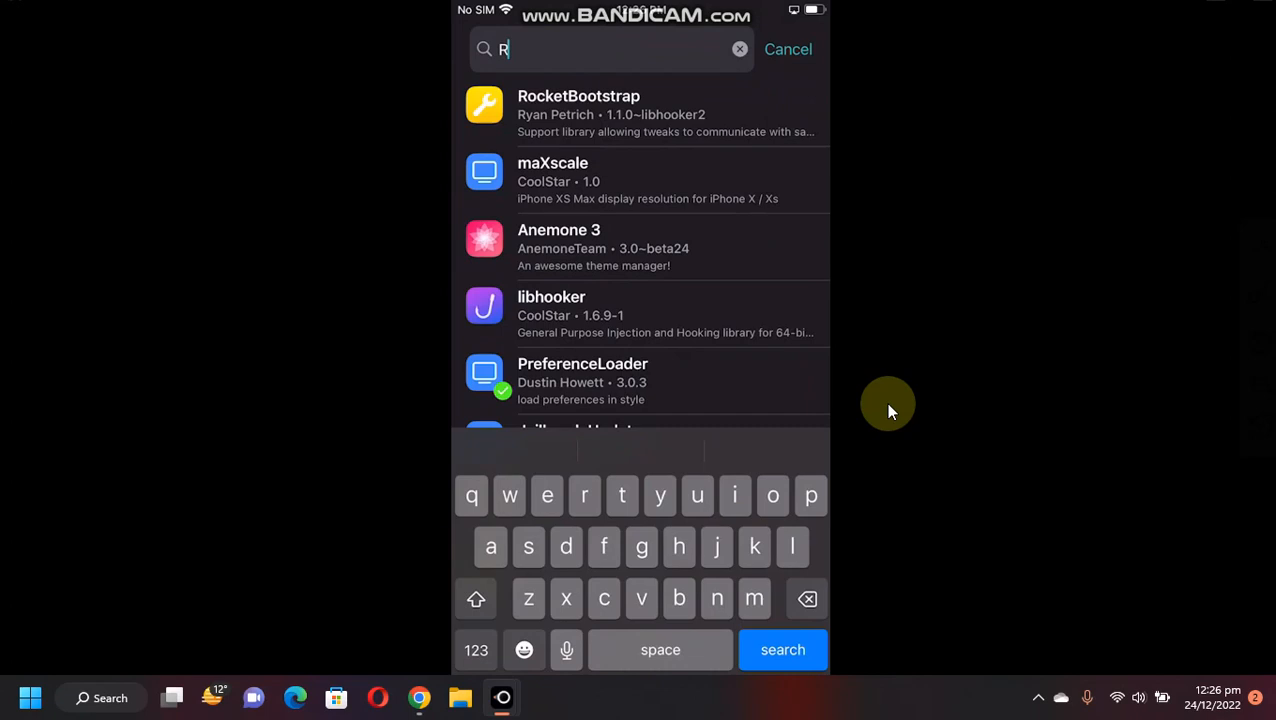
type("ock")
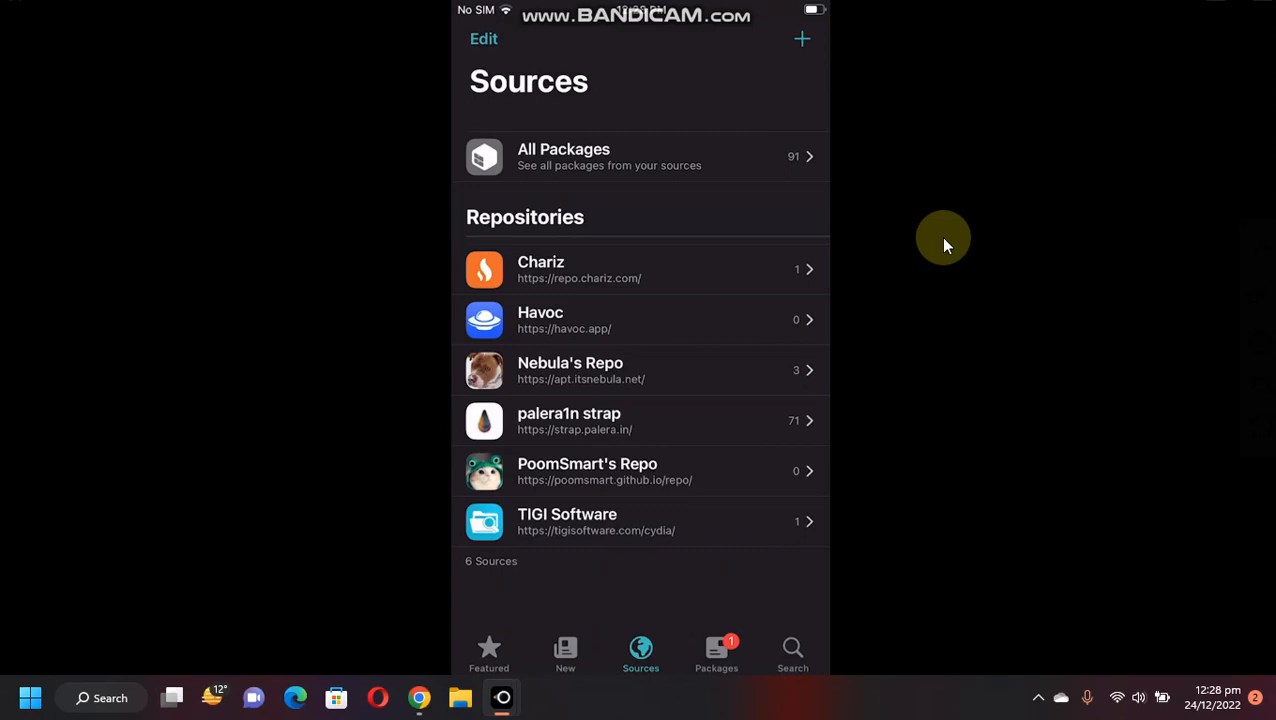
Step: Search 'Roc' to confirm RocketBootstrap is listed as installed
type("Roc")
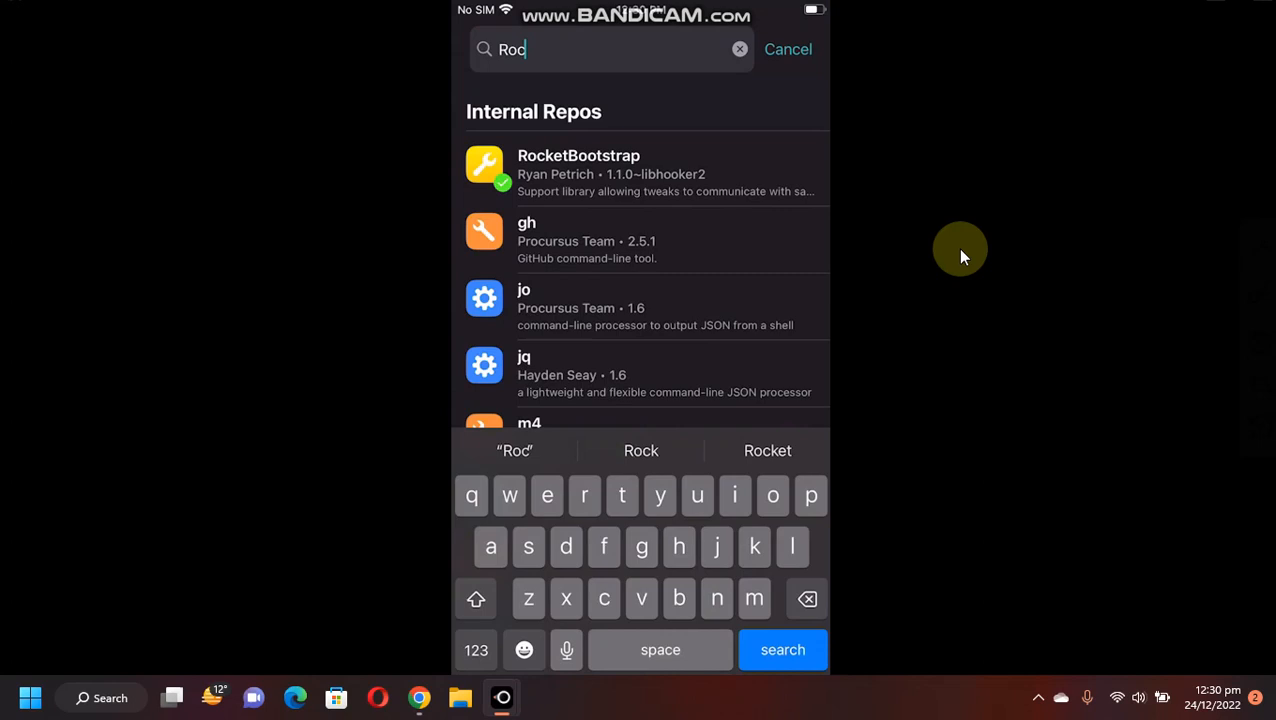